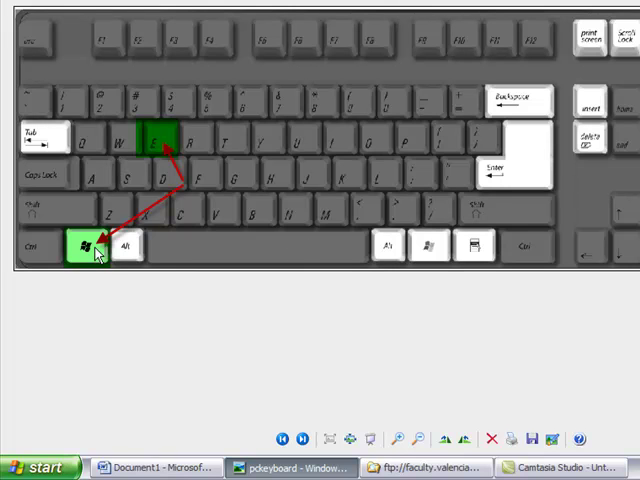
mouse_move(158, 168)
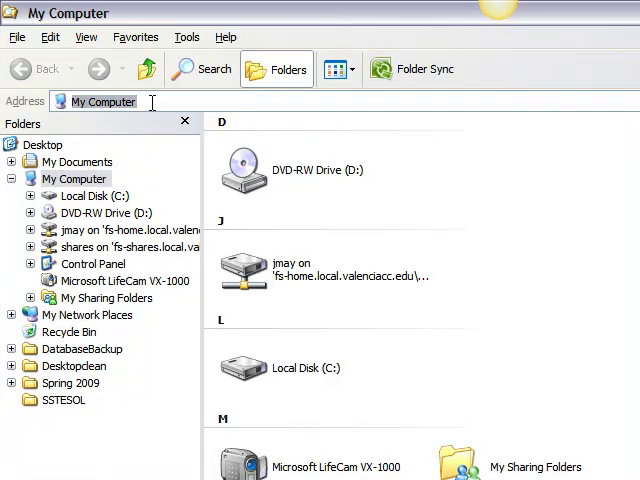
Enter ftp://faculty.valenciacc.edu/ in the Address bar from the autocomplete suggestions
text(ft)
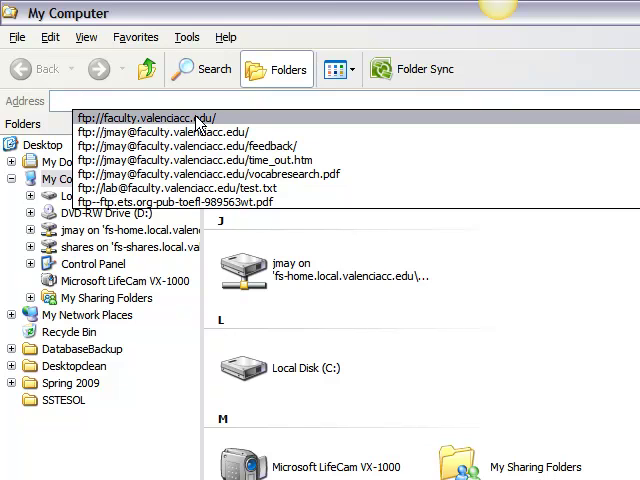
click(150, 118)
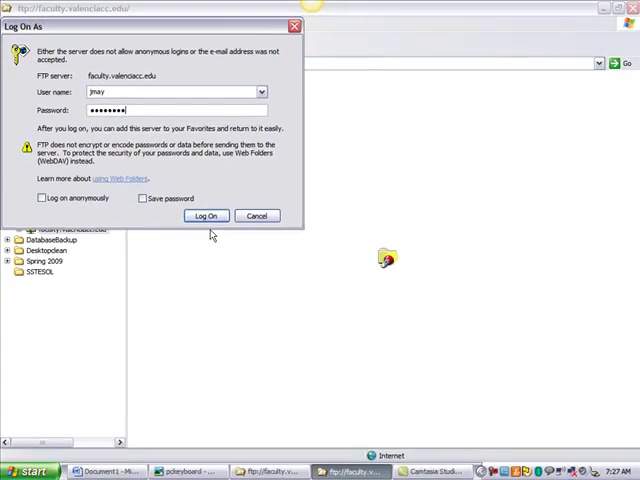
Log on to the faculty FTP server with the prefilled user name and password
click(206, 216)
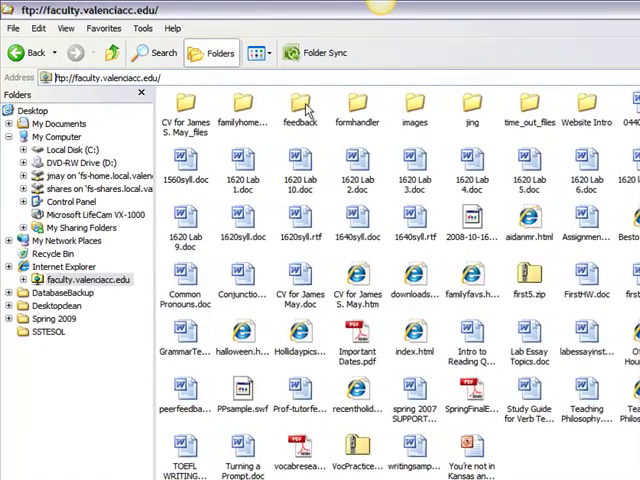
Maximize the Explorer window so the instructor's FTP folders and files fill the screen
double_click(298, 110)
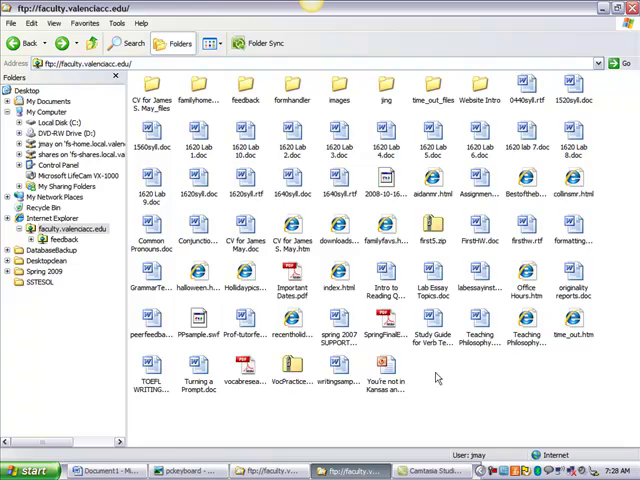
mouse_move(440, 378)
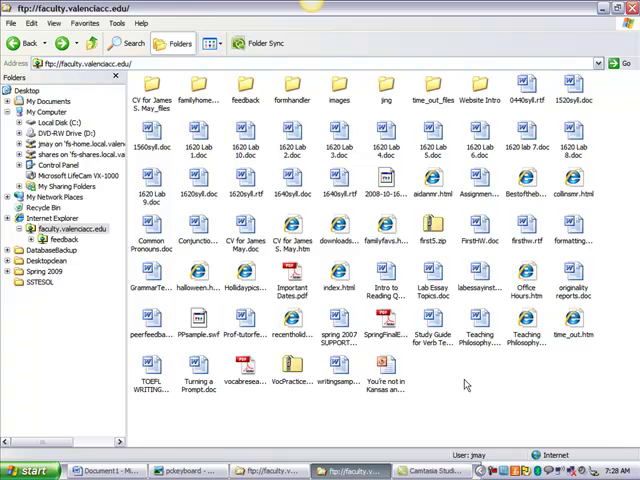
mouse_move(470, 388)
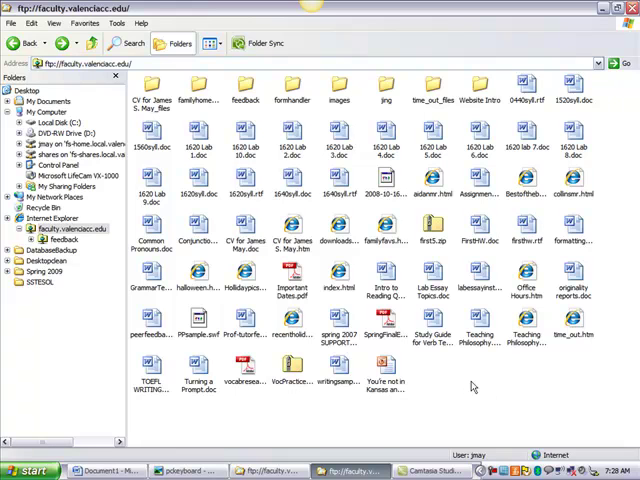